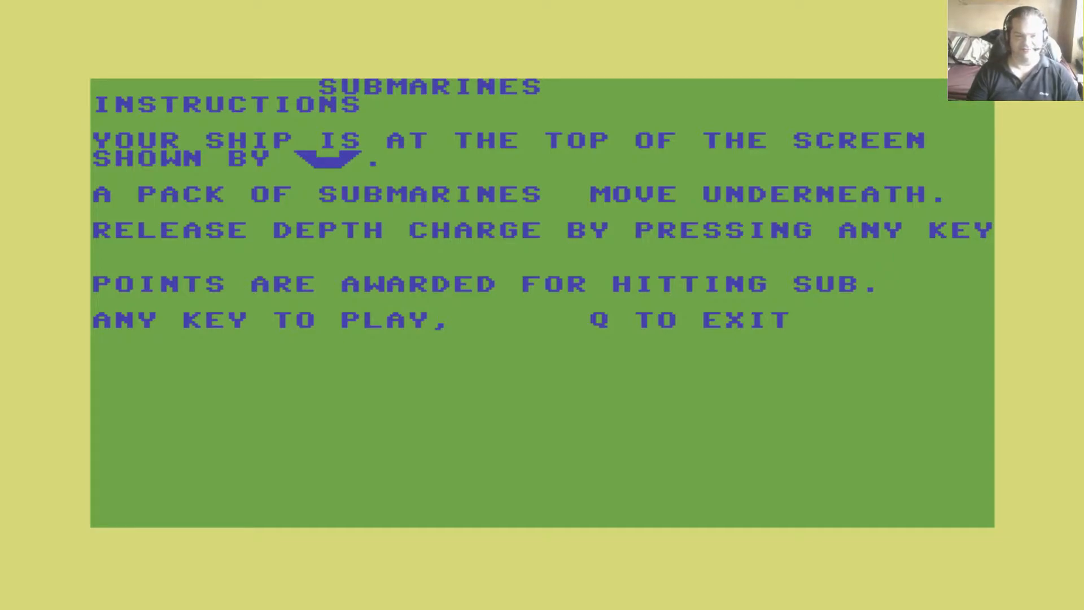
key(space)
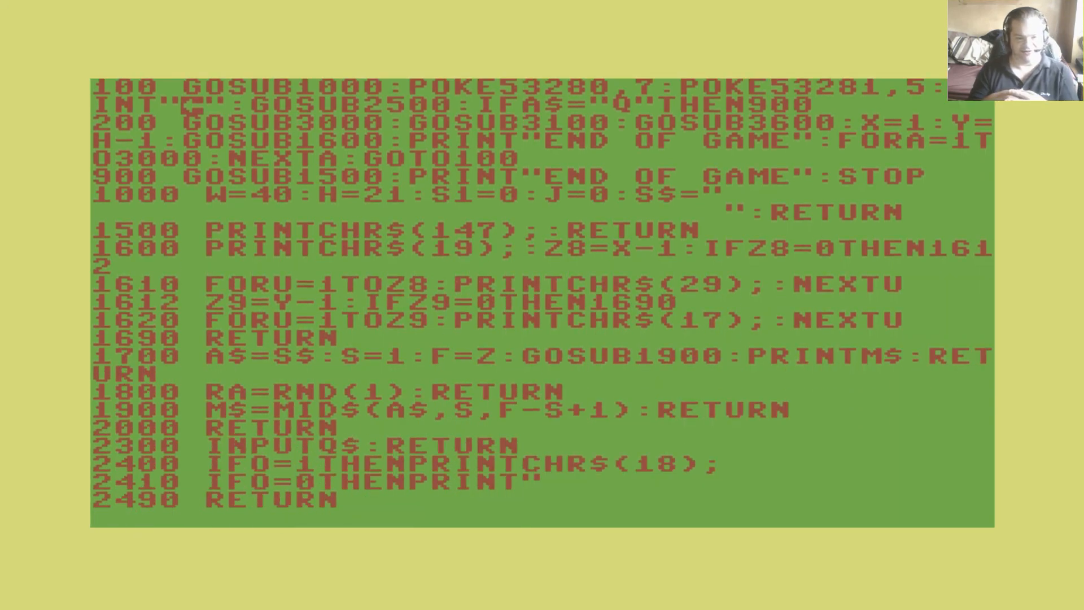
- Scroll the Submarines listing through lines 3000–4000 to the READY prompt
scroll(down, 3)
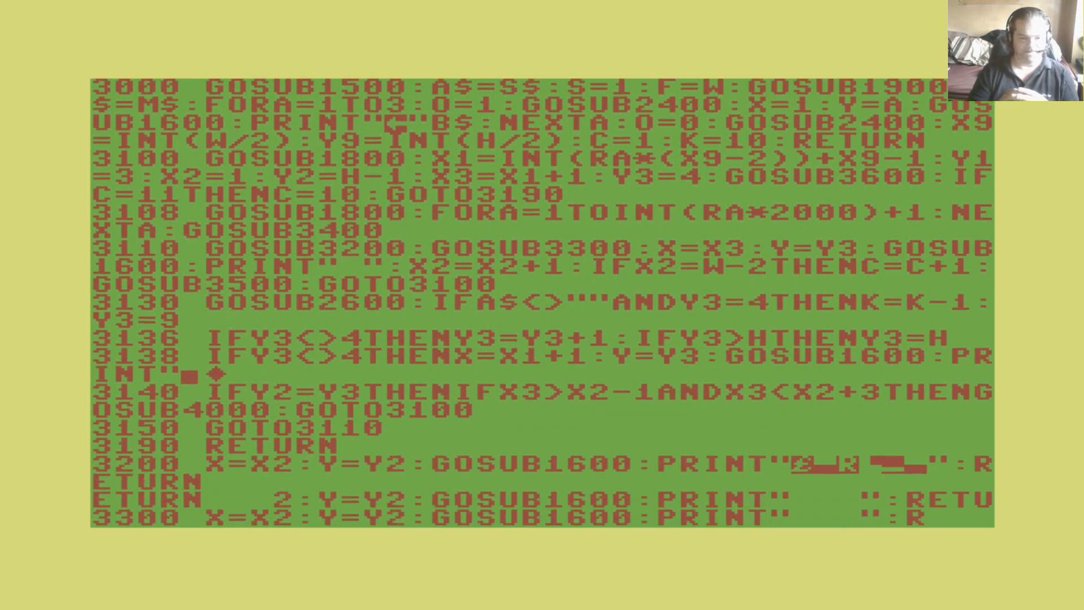
scroll(down, 3)
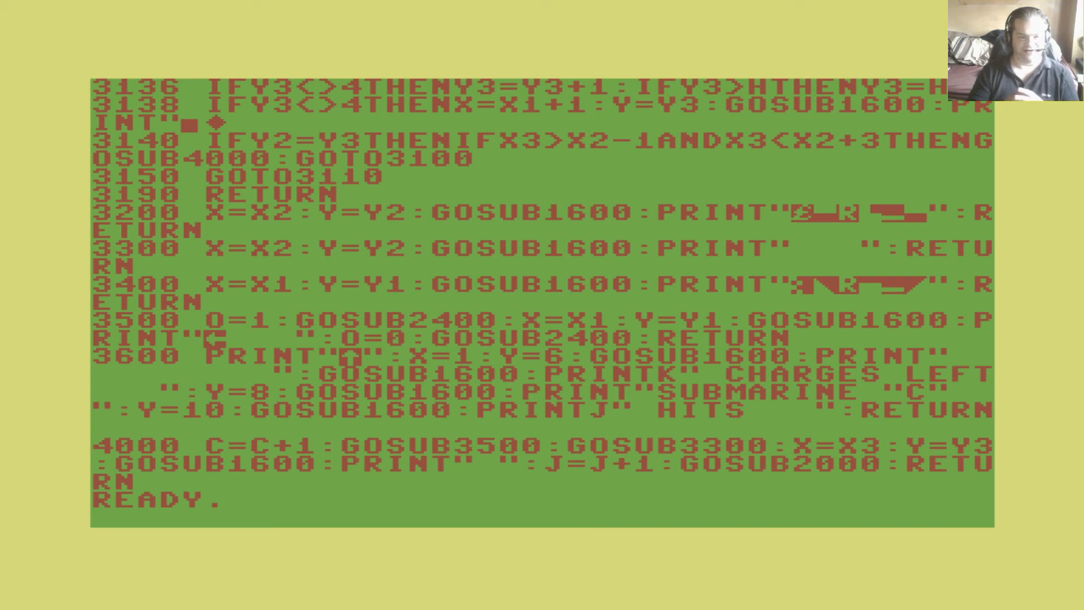